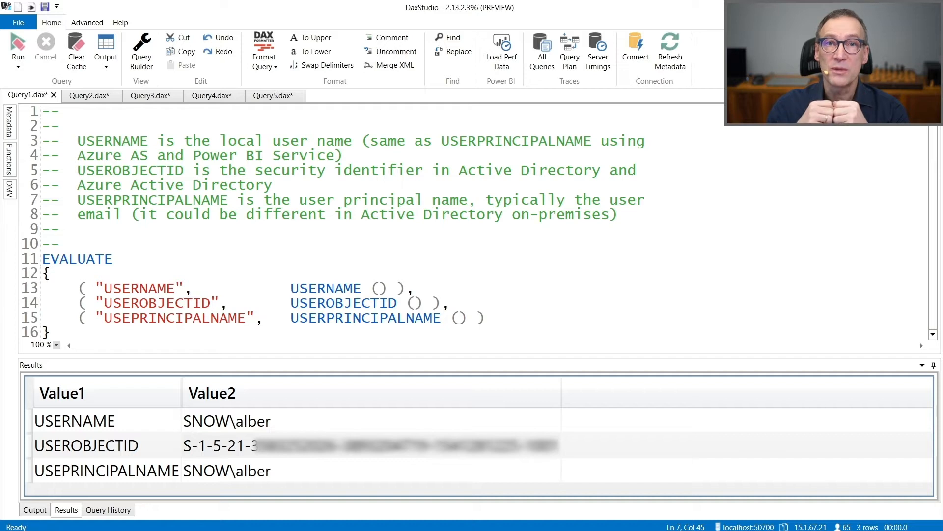
Switch to Query2, run against Azure Analysis Services, showing email-style USERNAME and USERPRINCIPALNAME.
click(432, 200)
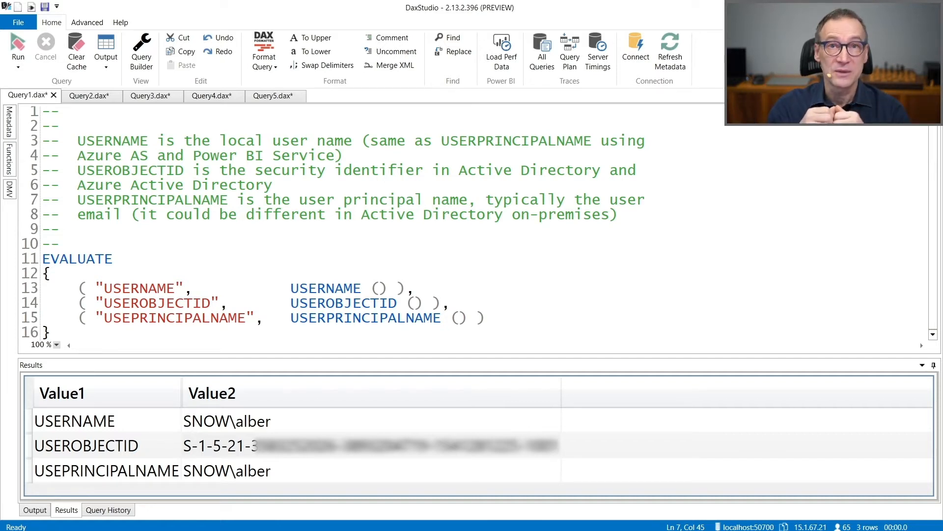
click(432, 199)
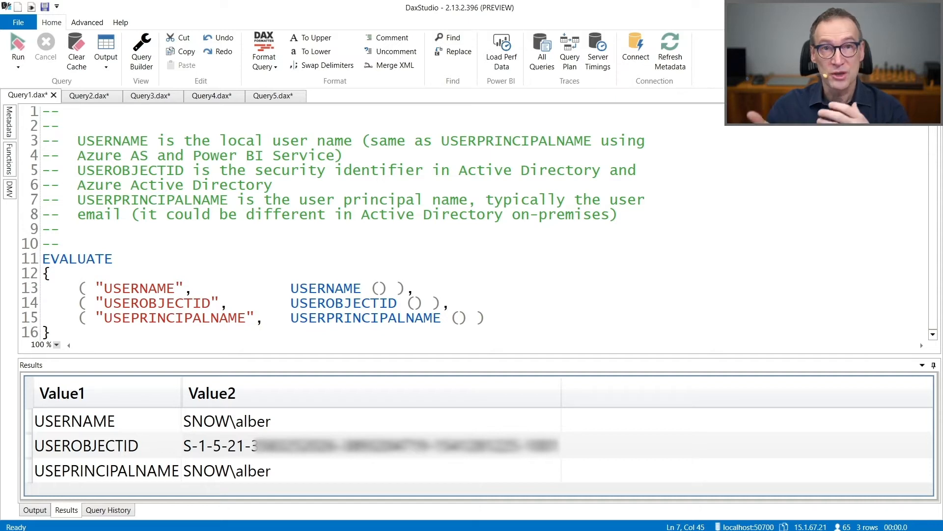
click(432, 200)
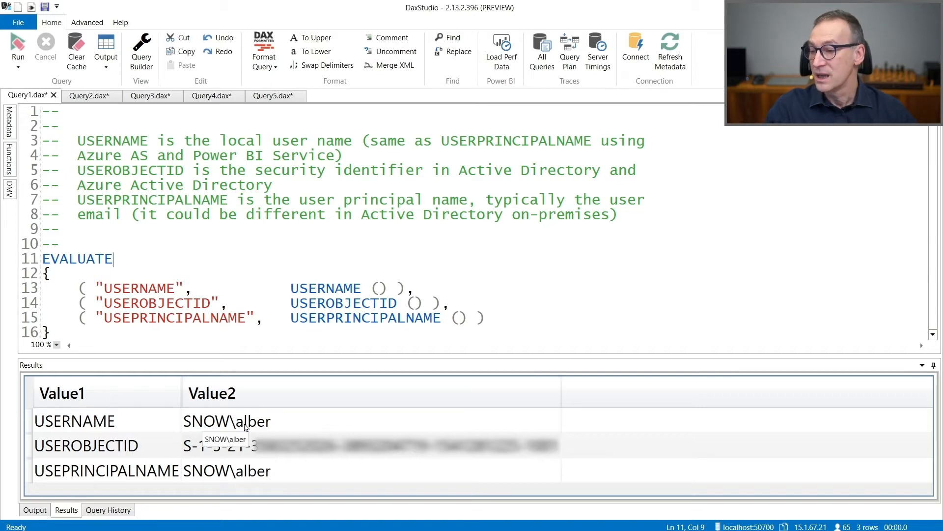
mouse_move(280, 429)
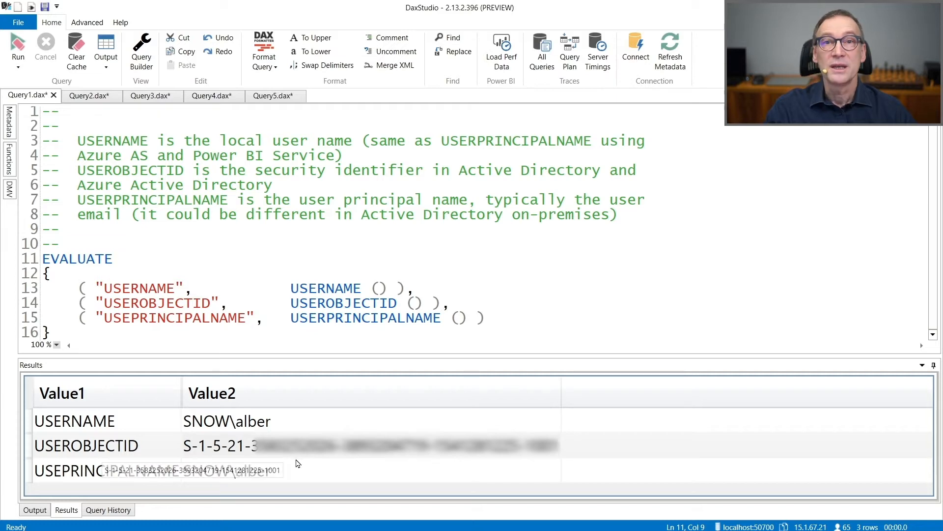
mouse_move(304, 467)
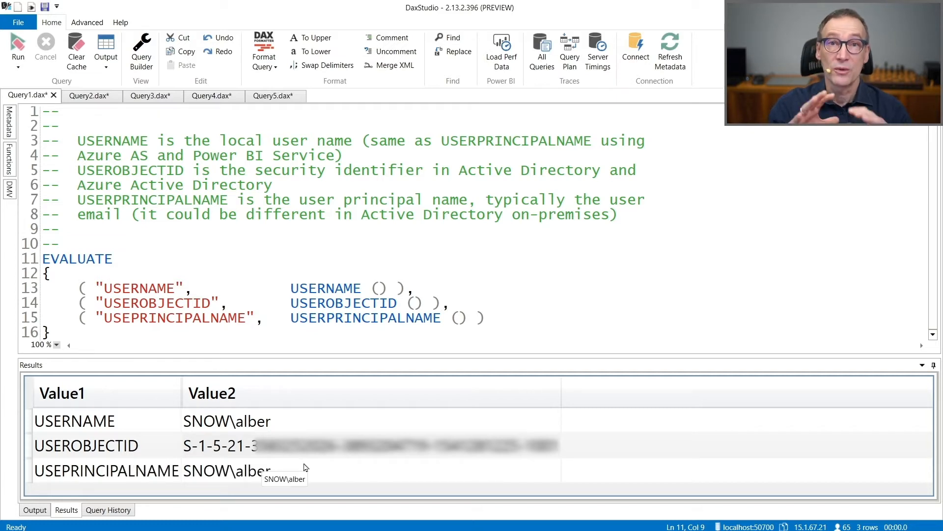
mouse_move(323, 480)
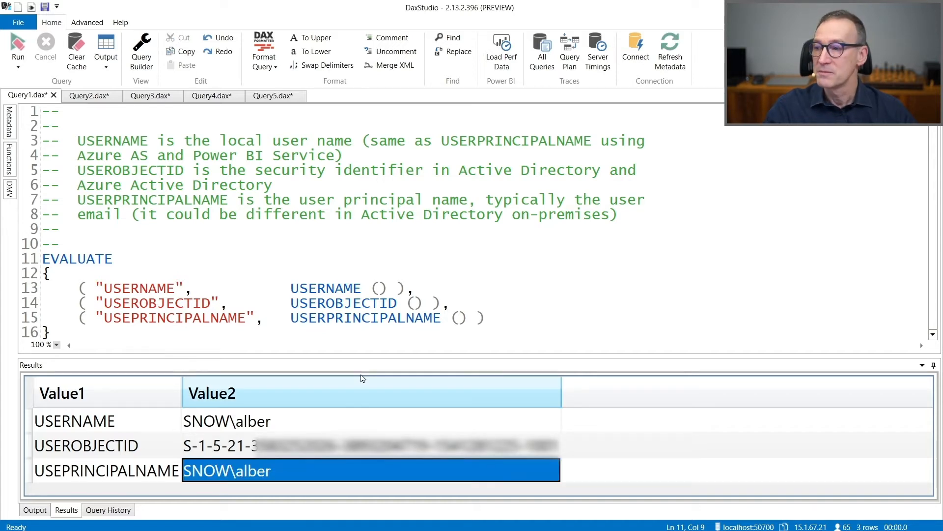
click(90, 95)
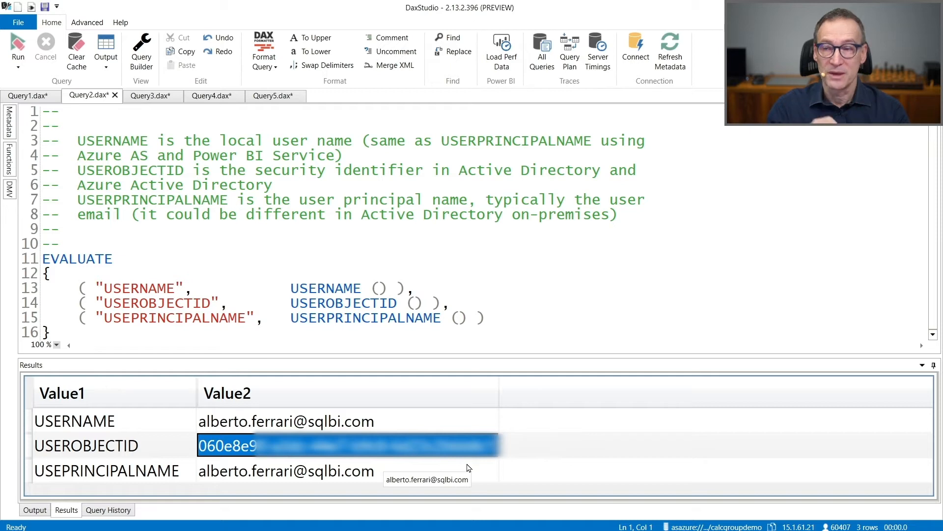
Switch to Query3, run against the Power BI service, where all three user functions return email-style names.
click(286, 471)
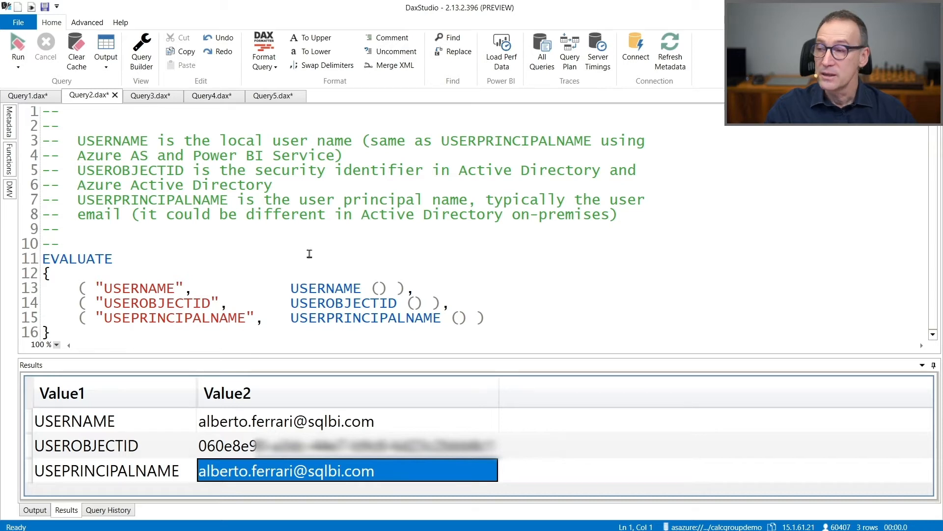
click(149, 96)
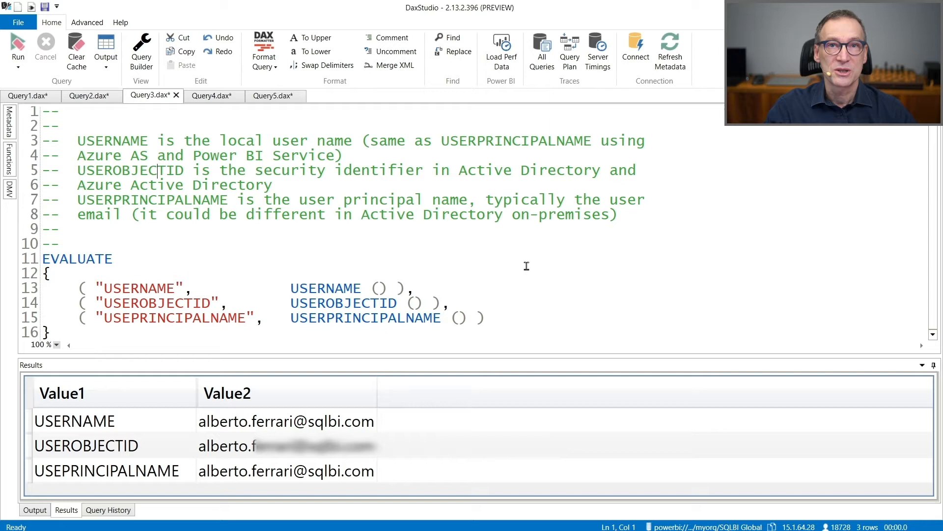
mouse_move(151, 422)
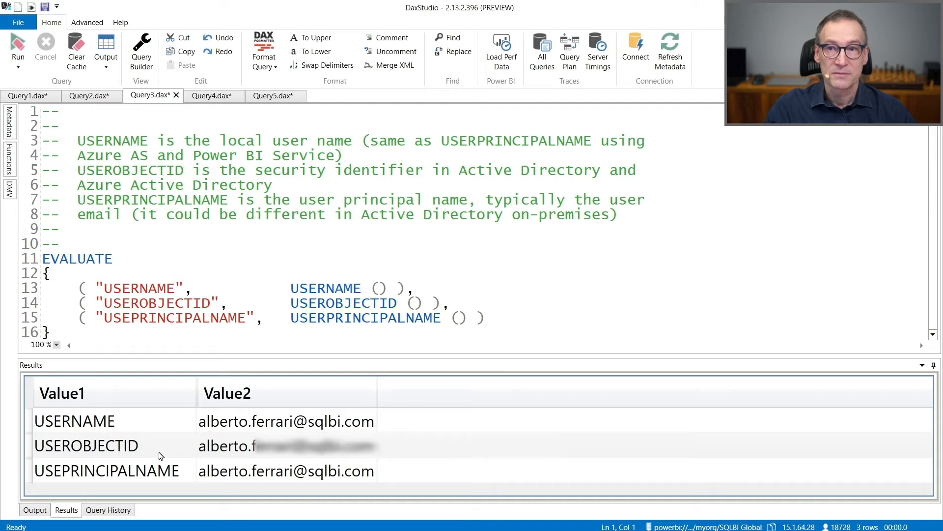
Switch to Query4, the CUSTOMDATA query returning 'This is custom data for the connection'.
click(210, 95)
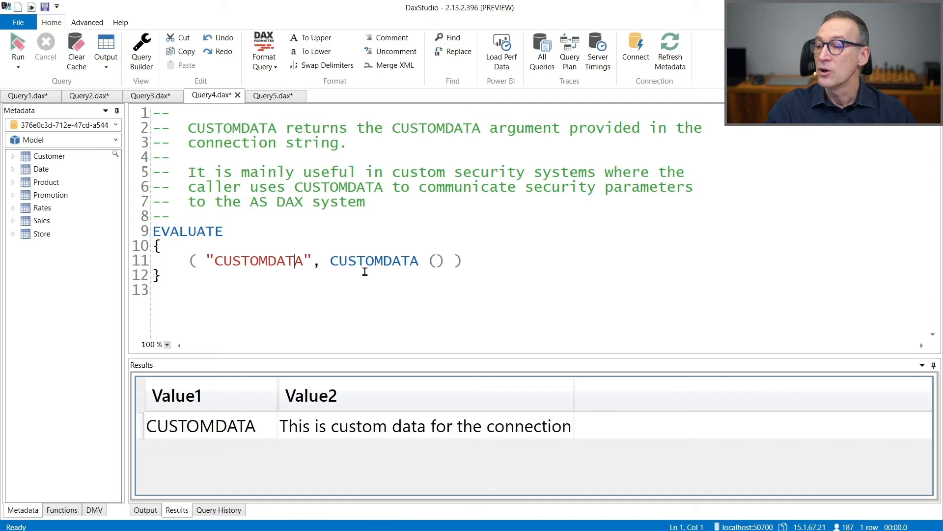
mouse_move(309, 426)
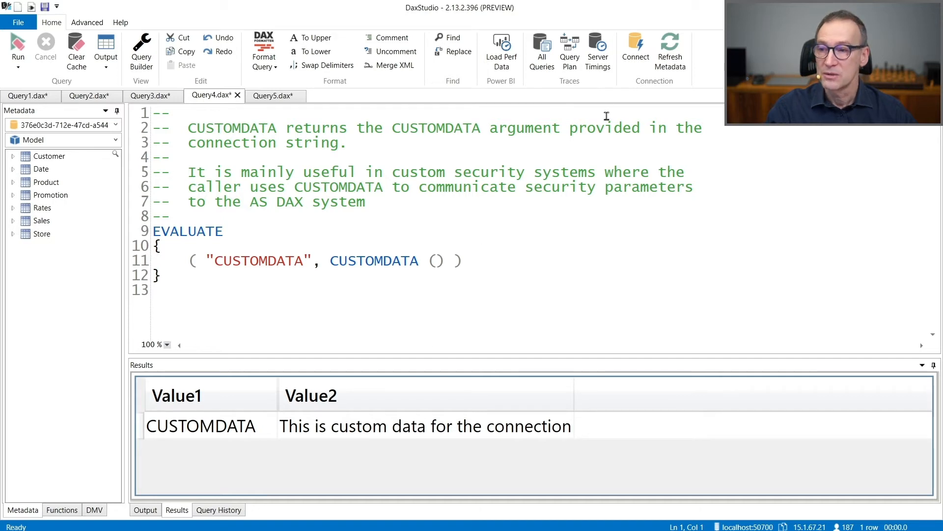
Reconnect with CustomData changed to 'This is NEW custom data for the connection'.
click(636, 51)
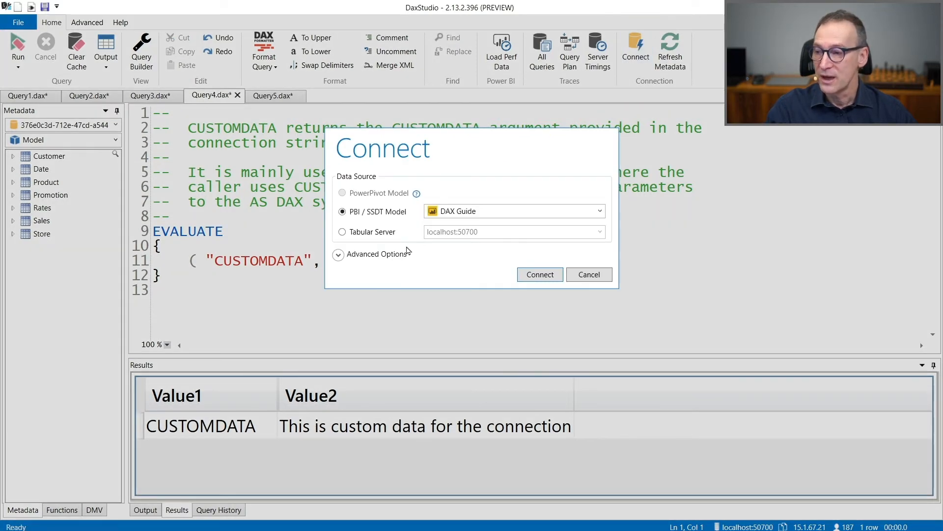
click(338, 253)
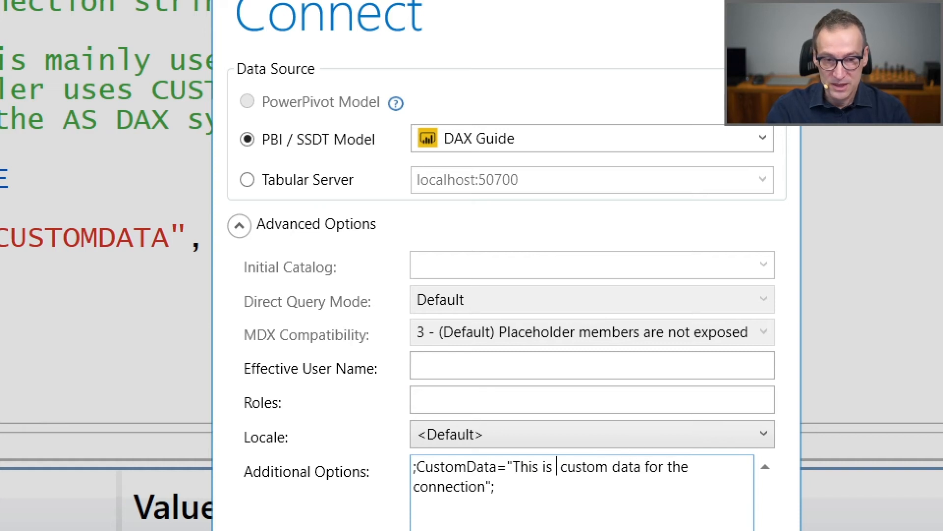
text(NEW)
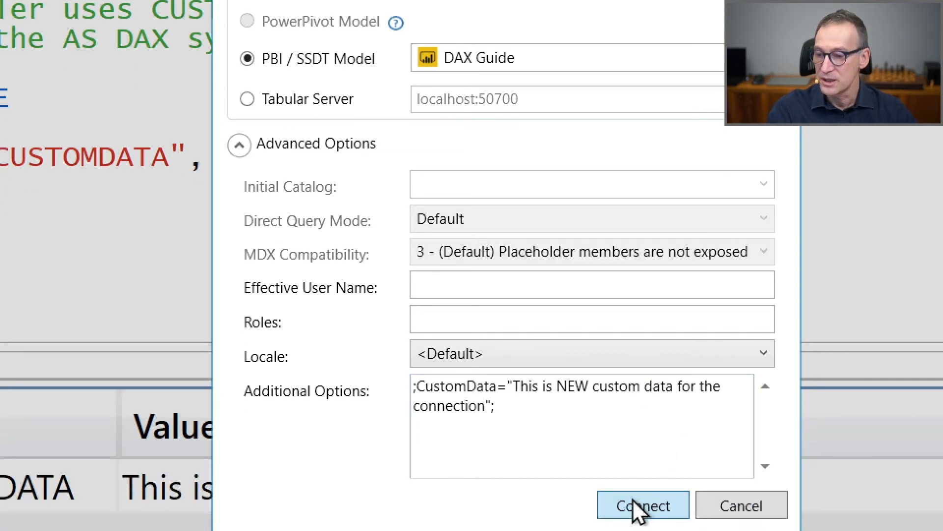
click(643, 505)
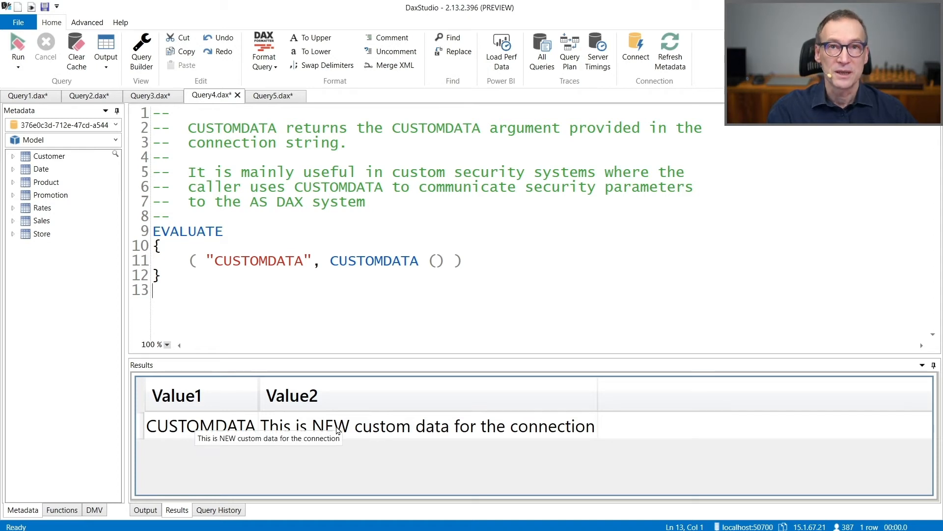
mouse_move(357, 291)
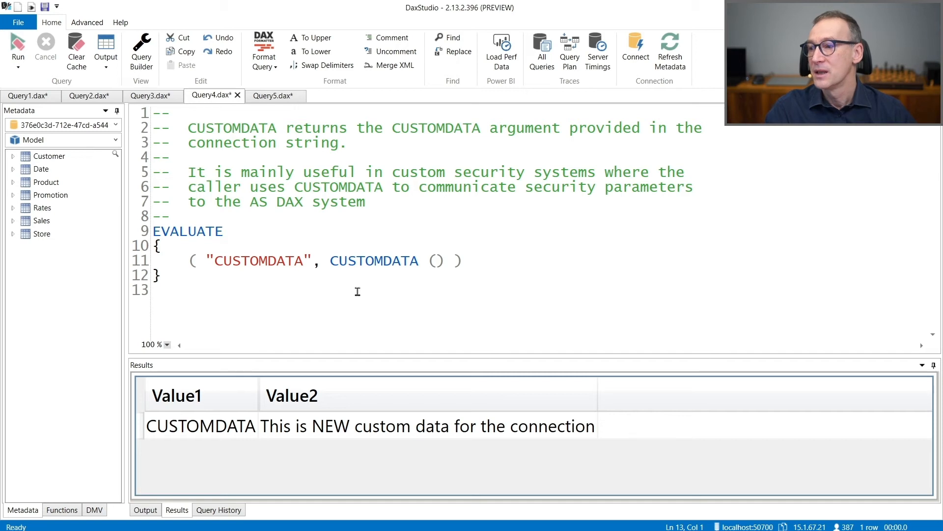
Switch to Query5, the USERCULTURE query returning en-US.
click(272, 95)
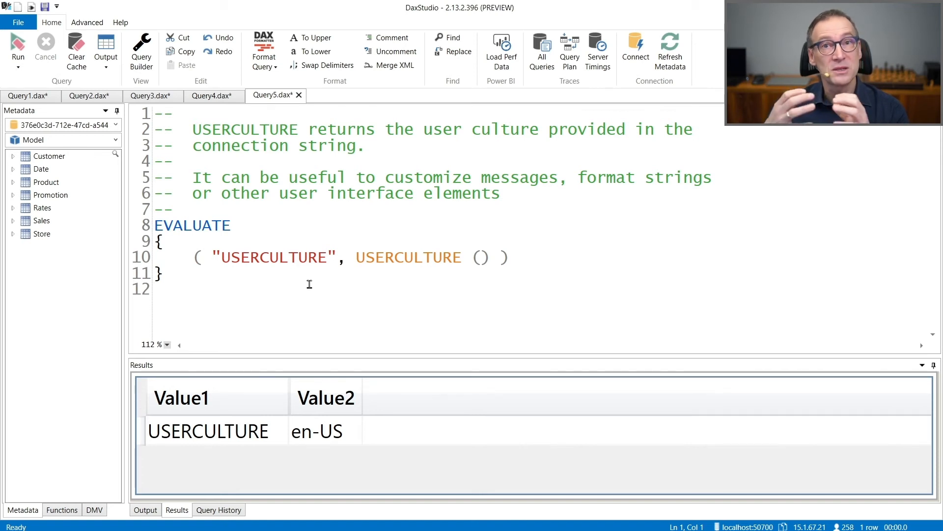
Bring up the connection settings for the localhost:50700 tabular server over the USERCULTURE query.
click(156, 289)
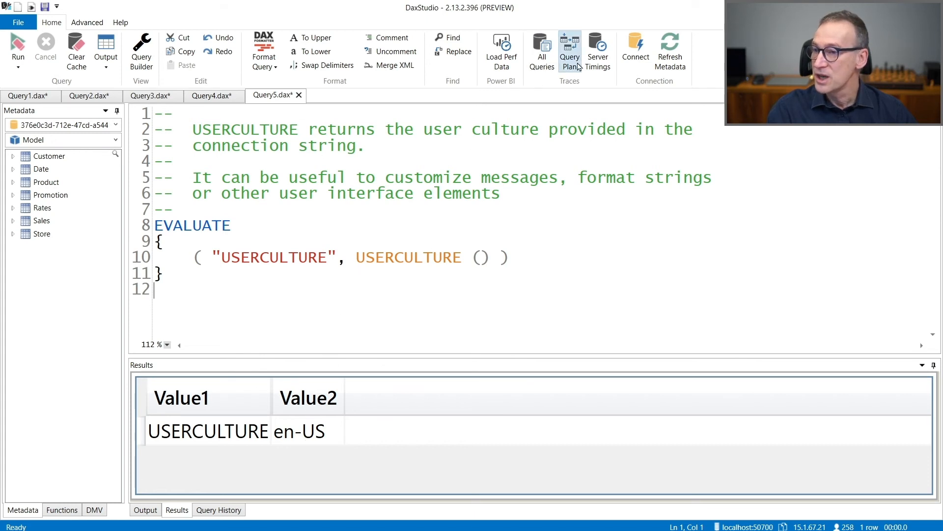
click(636, 52)
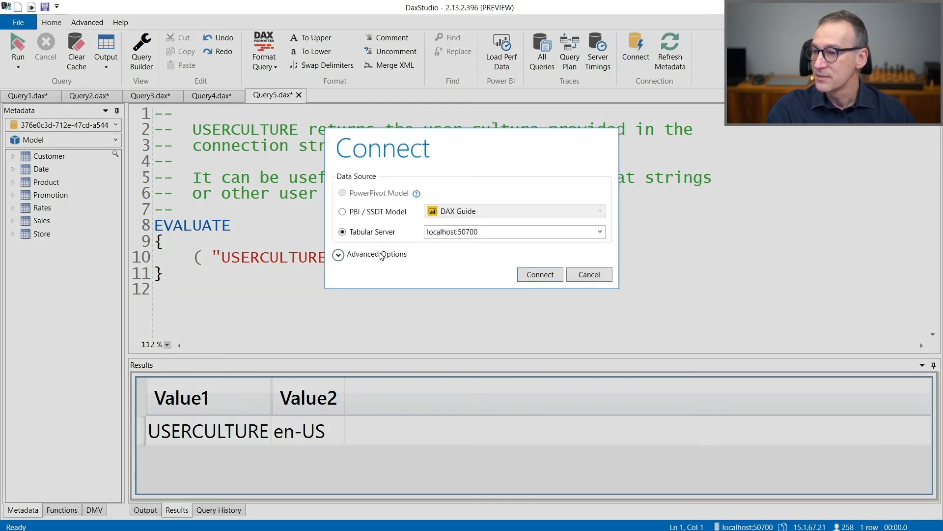
Reconnect to localhost:50700 with the locale set to Italian (Italy) - 1040.
click(338, 253)
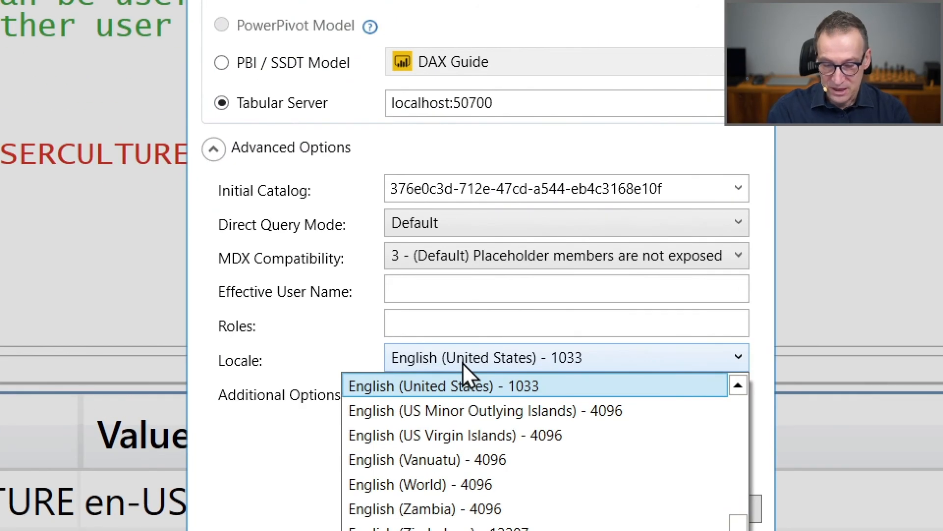
scroll(down, 3)
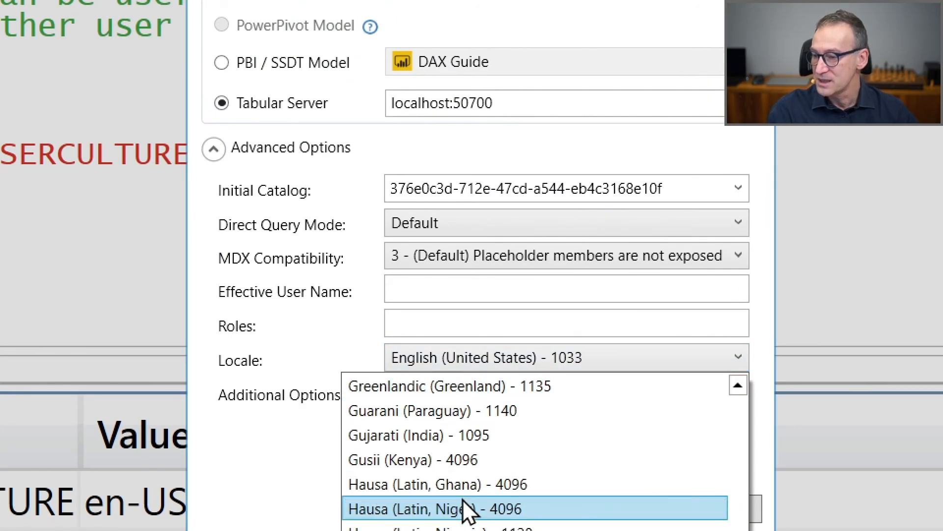
scroll(down, 3)
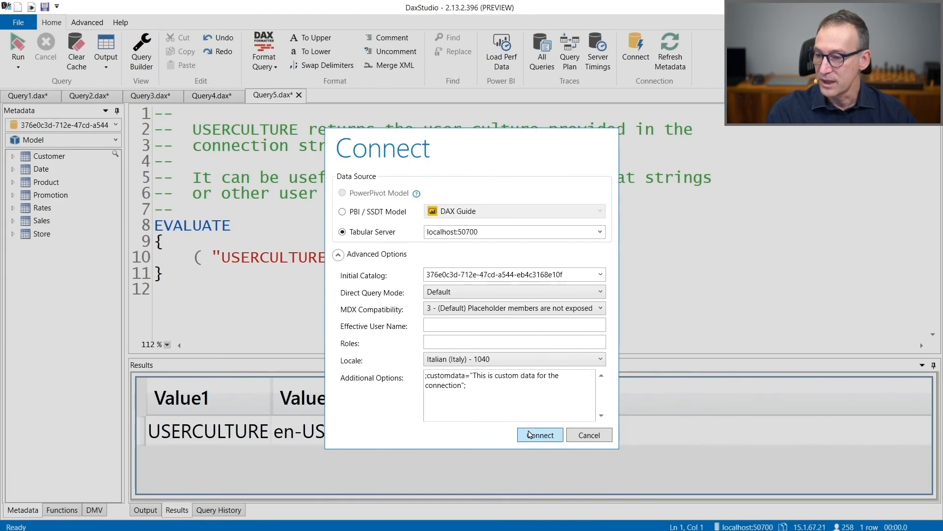
click(539, 434)
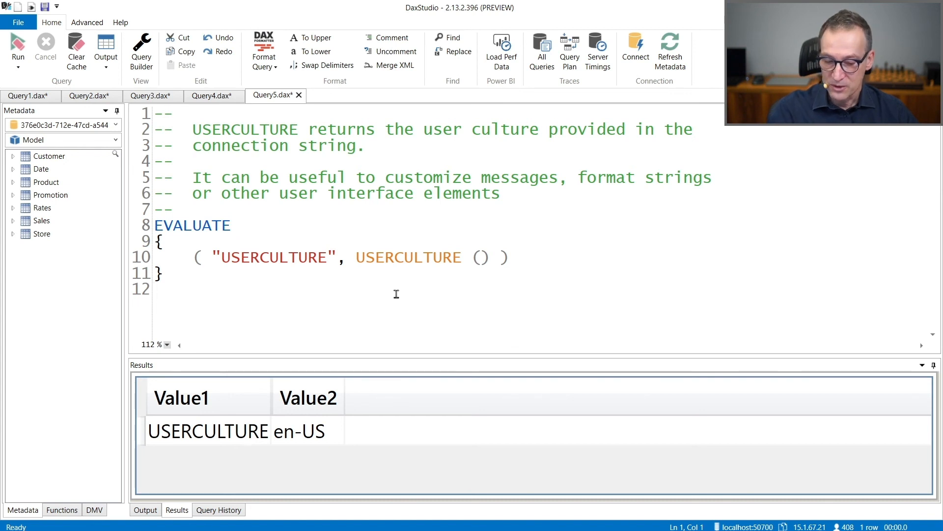